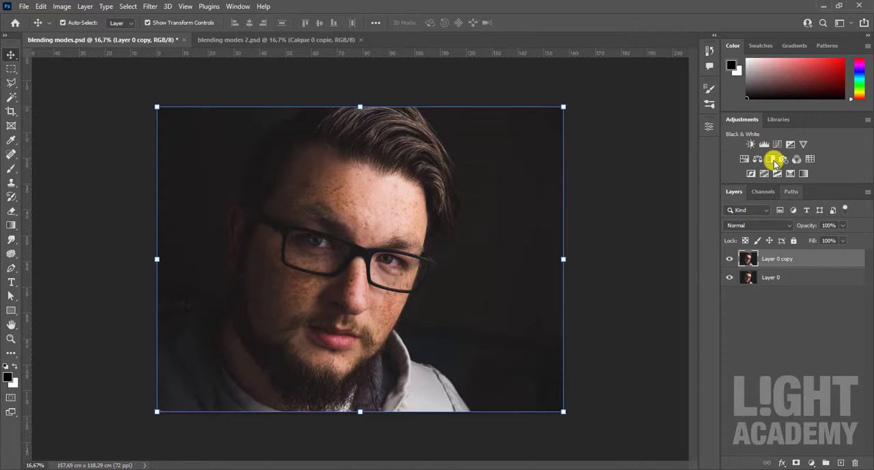
# Add a Black & White adjustment layer above the portrait layers, turning the photo grayscale
pyautogui.click(773, 158)
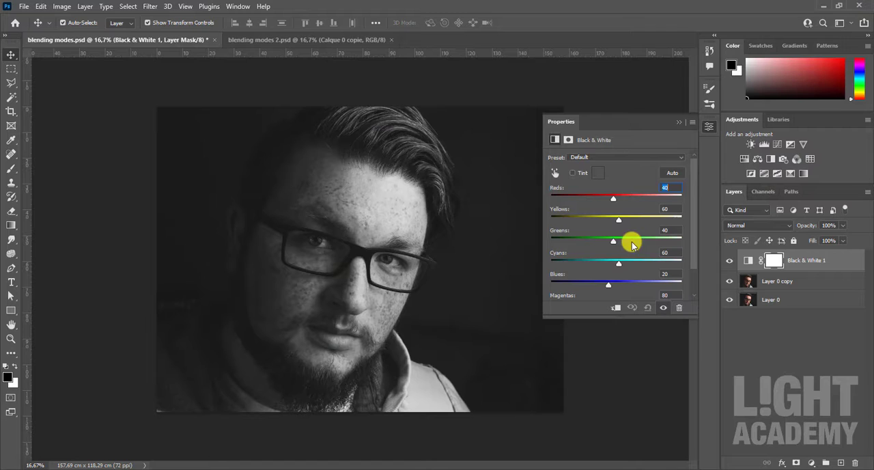
pyautogui.click(679, 121)
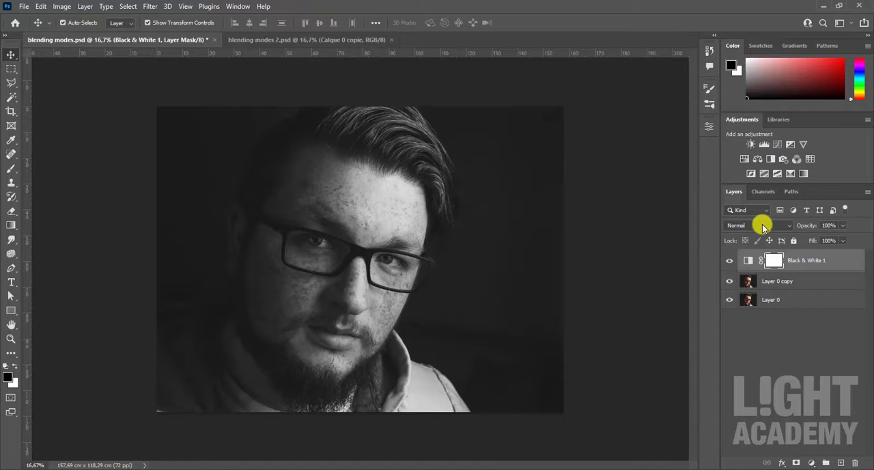
# Preview Difference, Color Burn and Normal on the Black & White layer, then leave it in Multiply
pyautogui.click(751, 226)
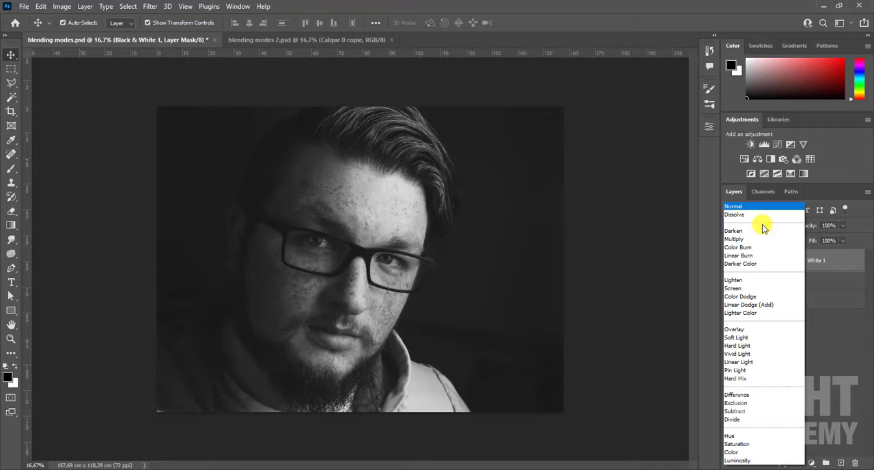
pyautogui.moveTo(759, 206)
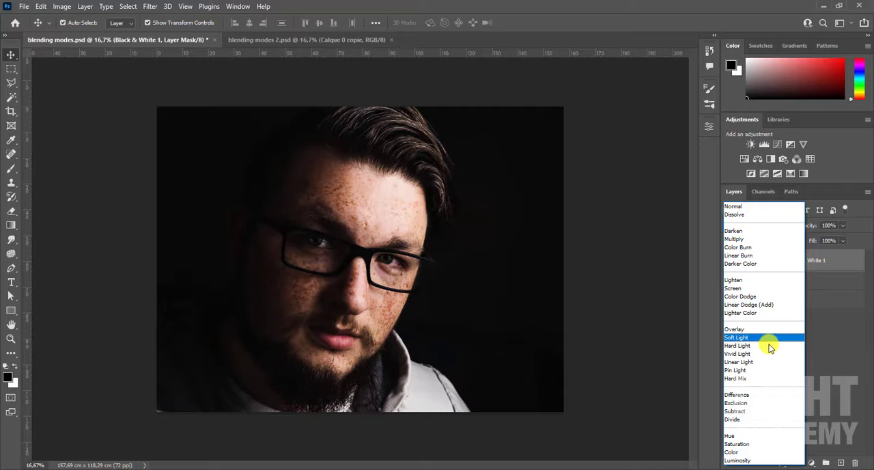
pyautogui.click(737, 395)
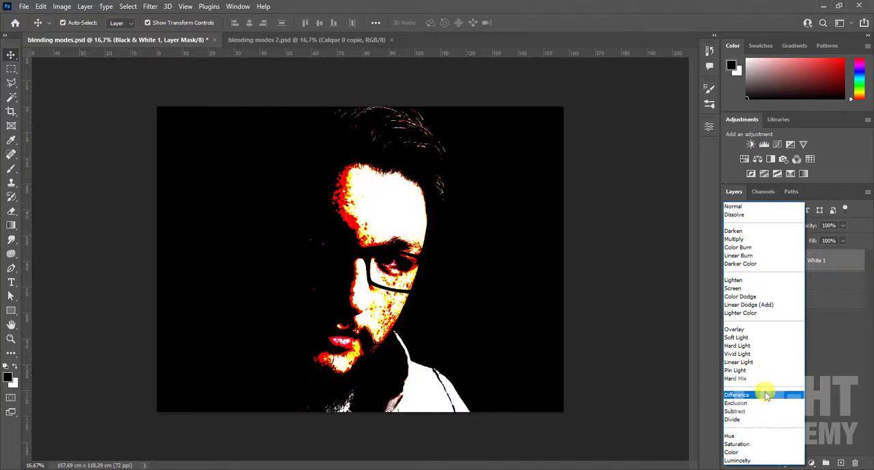
pyautogui.click(737, 248)
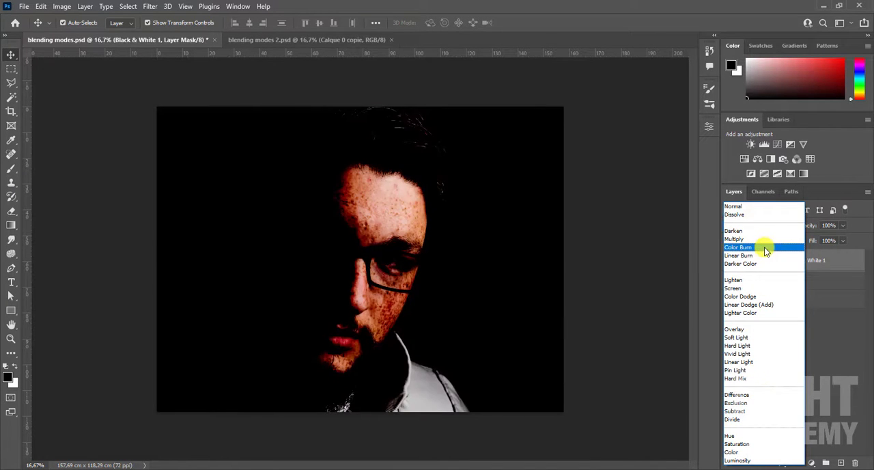
pyautogui.click(732, 205)
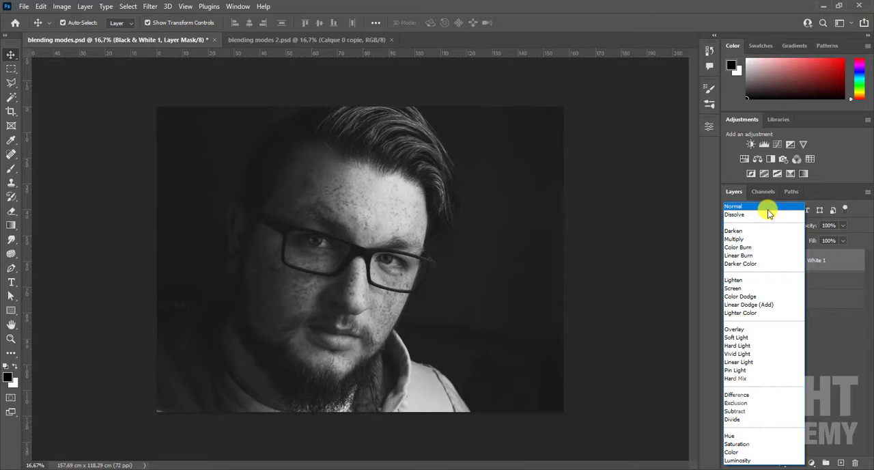
pyautogui.click(738, 247)
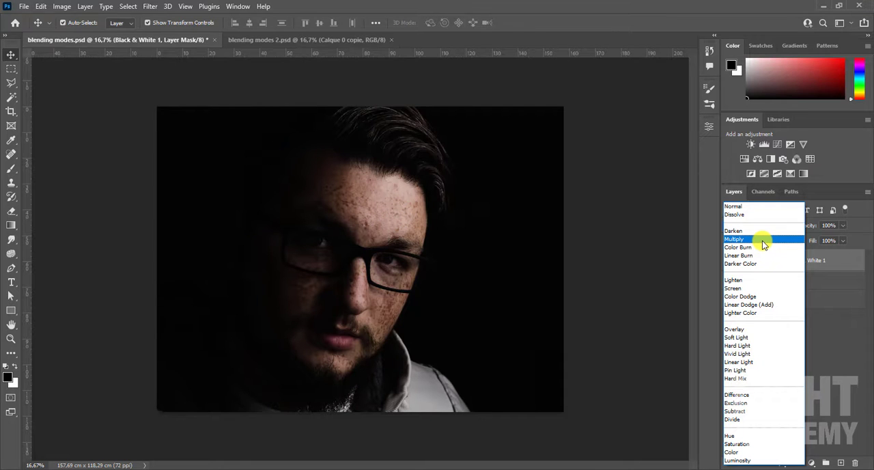
# Set the Black & White layer to Multiply, hide it to compare, then try Luminosity
pyautogui.click(735, 239)
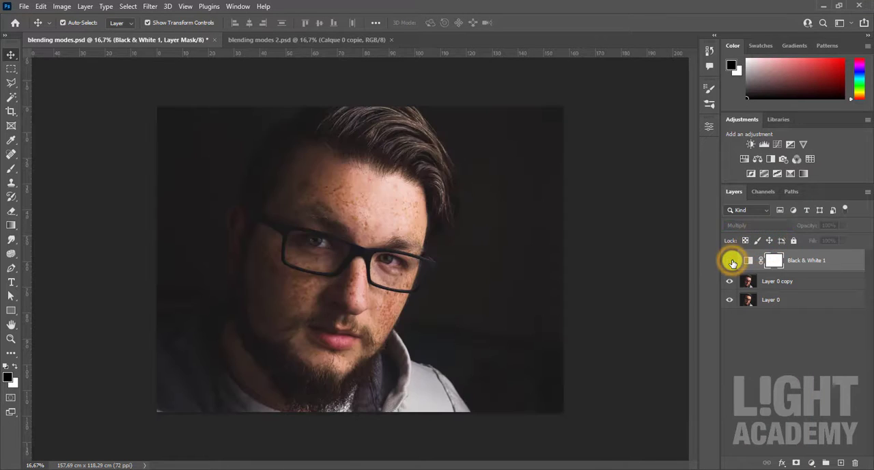
pyautogui.click(745, 225)
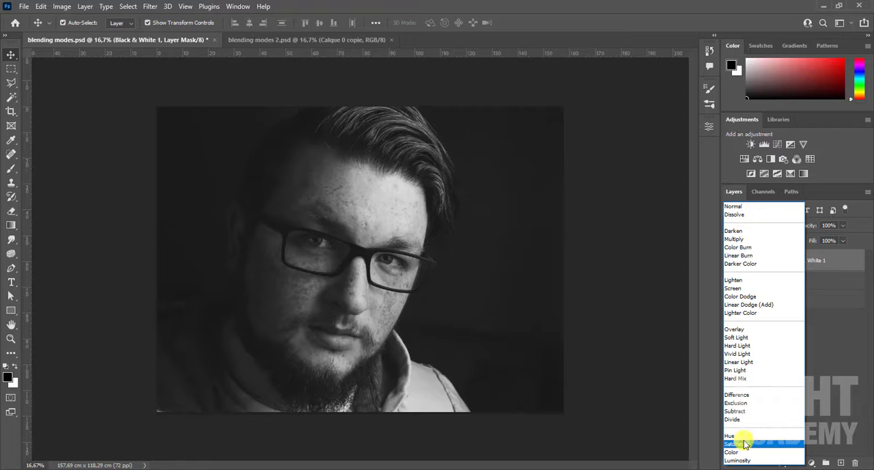
pyautogui.click(738, 461)
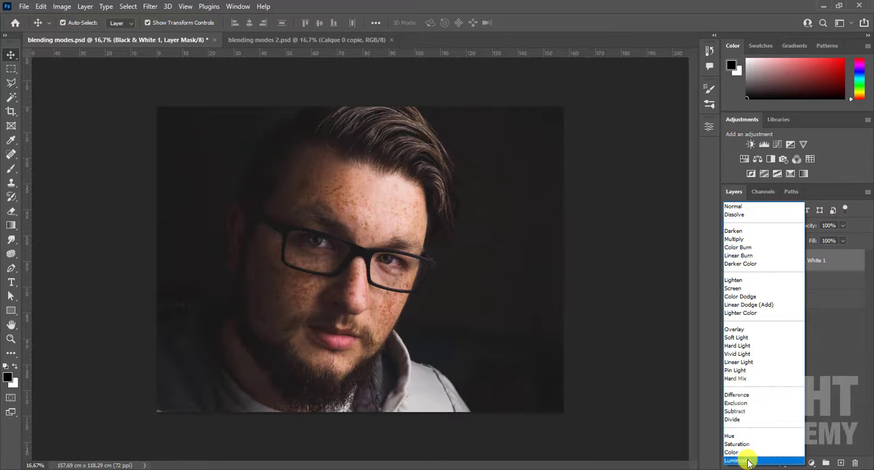
pyautogui.click(736, 460)
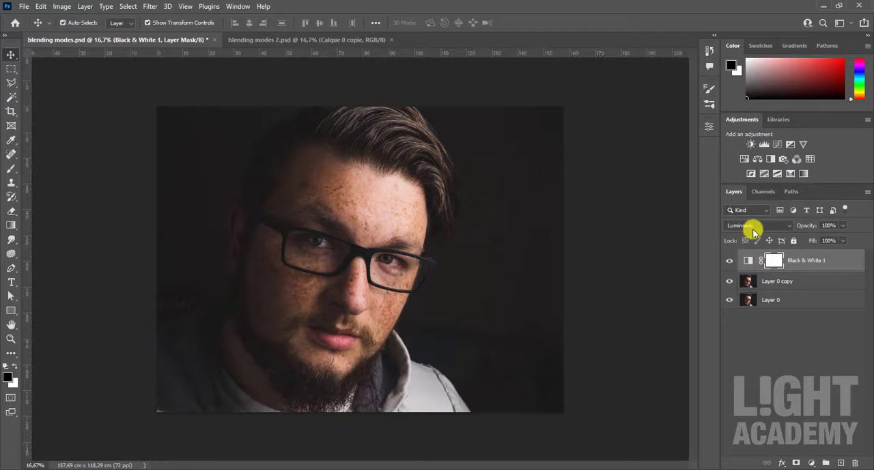
# Return the Black & White layer to Multiply and toggle its visibility for a dark, moody look
pyautogui.click(754, 226)
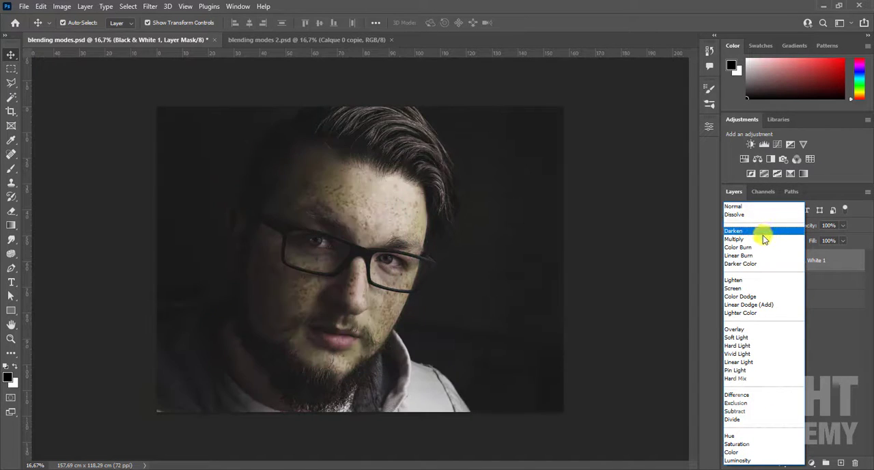
pyautogui.click(735, 238)
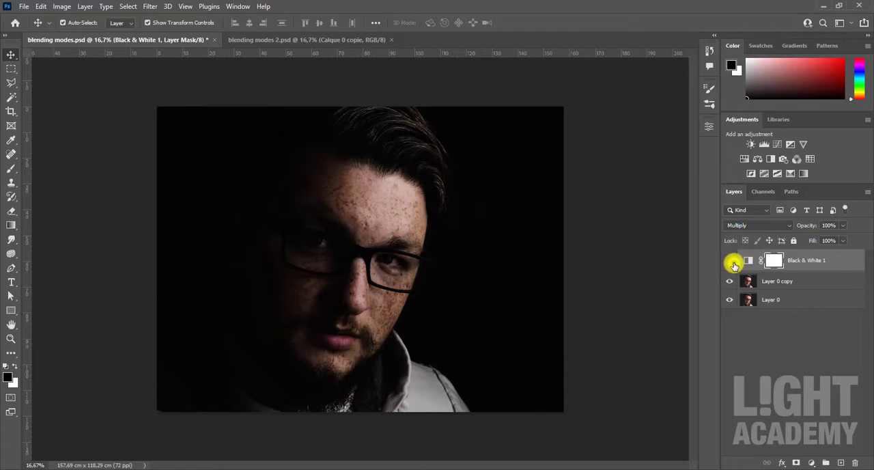
pyautogui.click(730, 260)
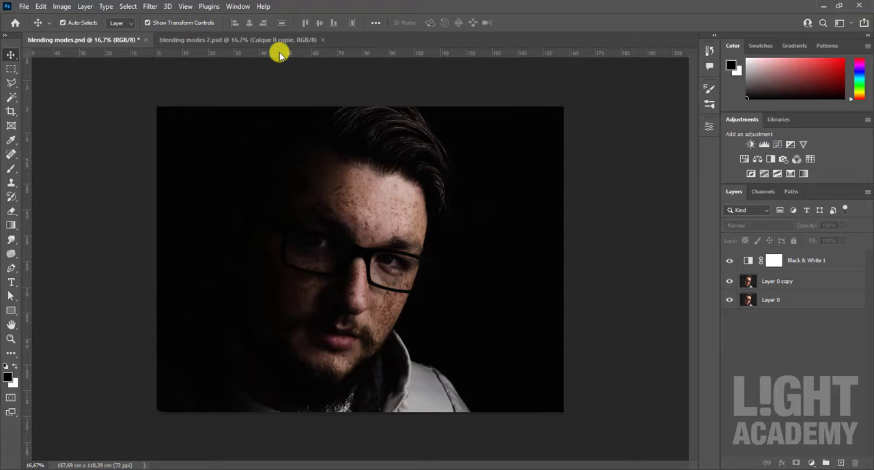
# Switch to the girl-among-stars photo and blend its duplicate layer in Multiply, darkening the scene
pyautogui.click(239, 40)
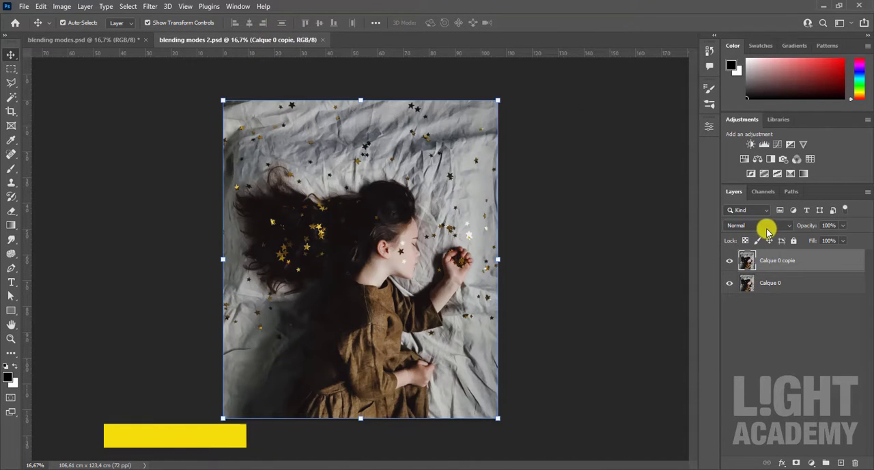
pyautogui.click(751, 225)
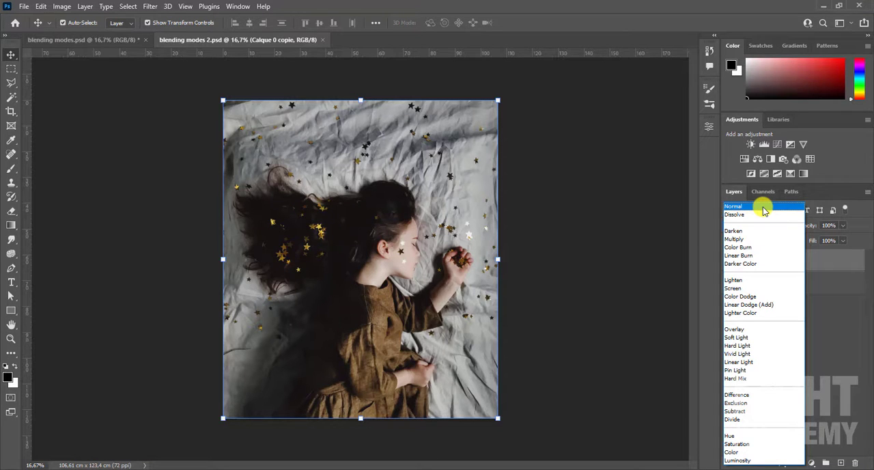
pyautogui.click(735, 238)
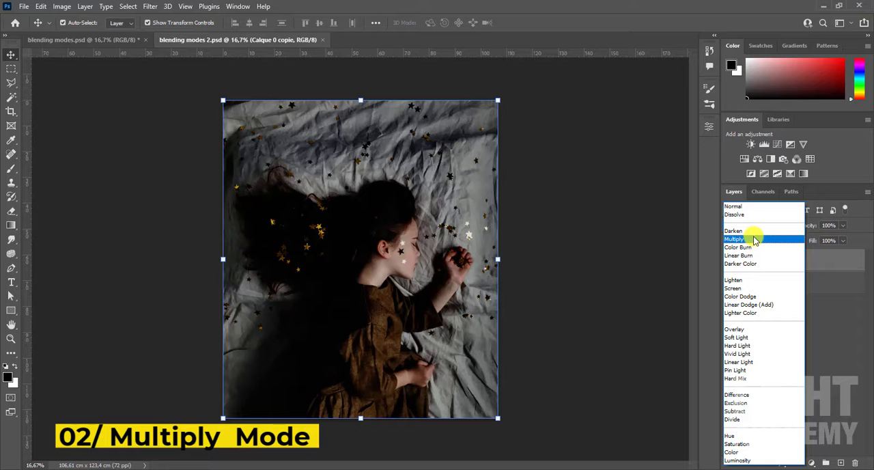
pyautogui.click(735, 238)
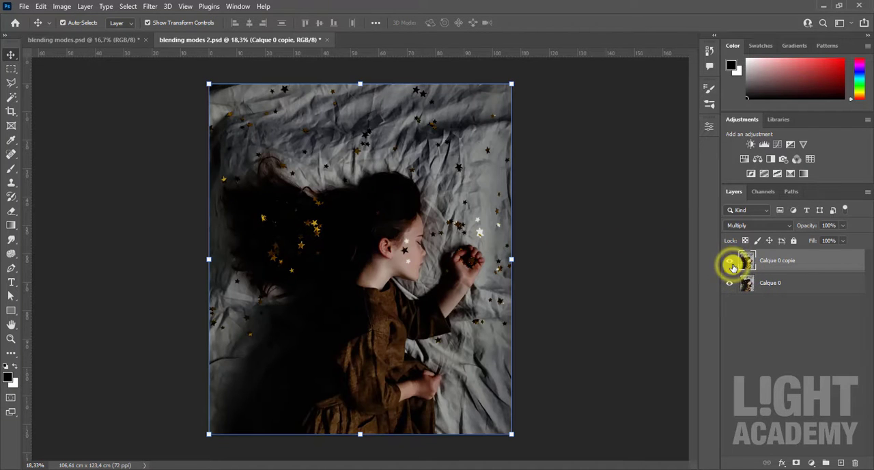
# Change the duplicate layer of the girl photo to Screen so the whole image brightens
pyautogui.click(758, 225)
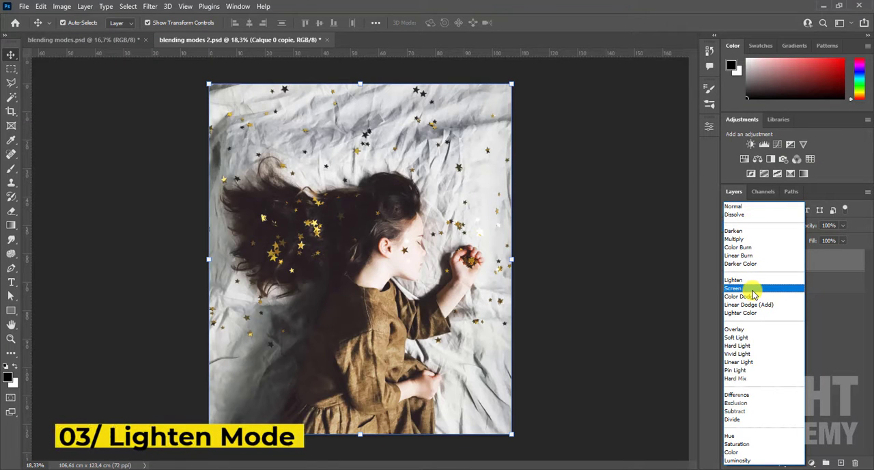
pyautogui.click(735, 287)
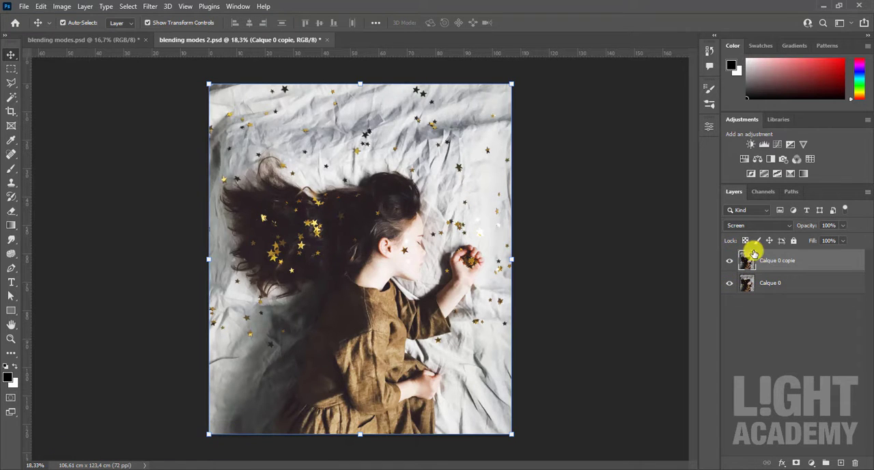
pyautogui.click(758, 225)
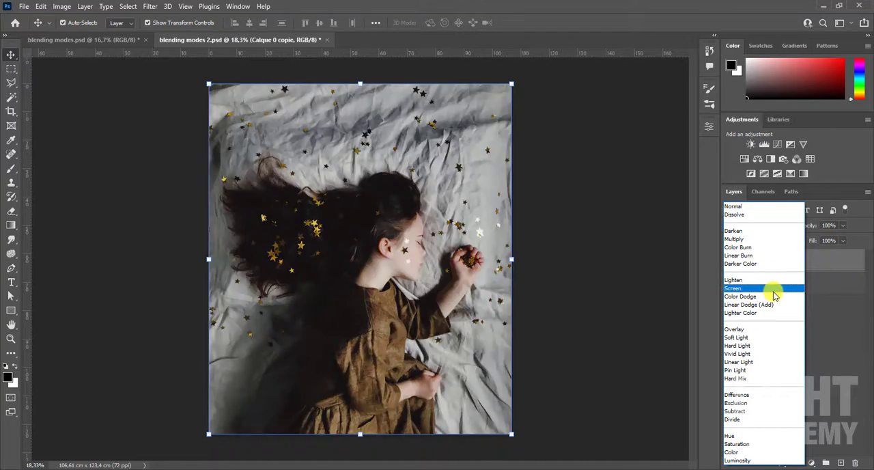
# Blend the duplicate layer in Overlay and toggle its visibility to compare
pyautogui.click(735, 328)
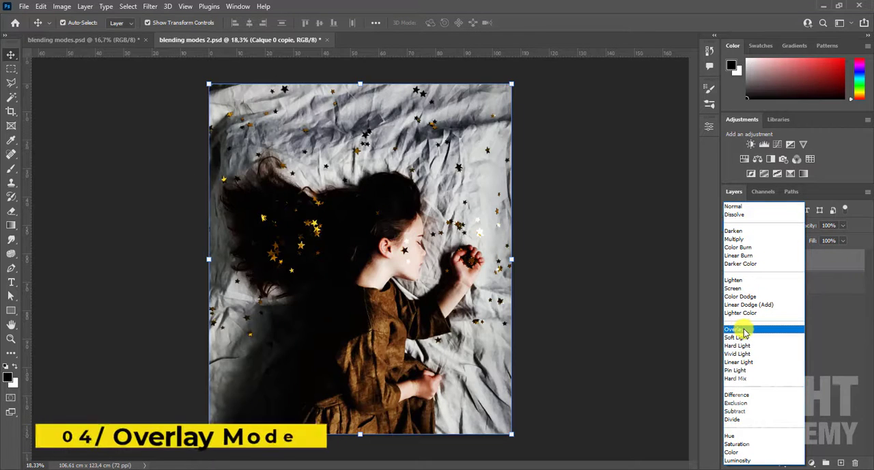
pyautogui.click(735, 329)
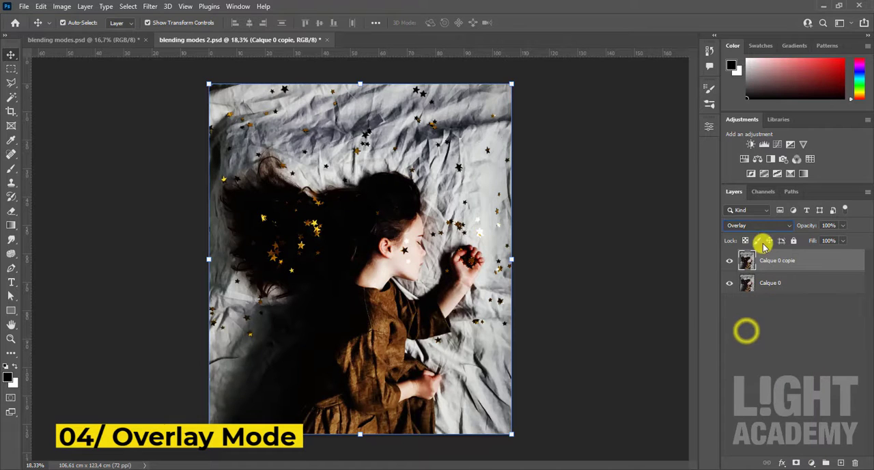
pyautogui.click(746, 260)
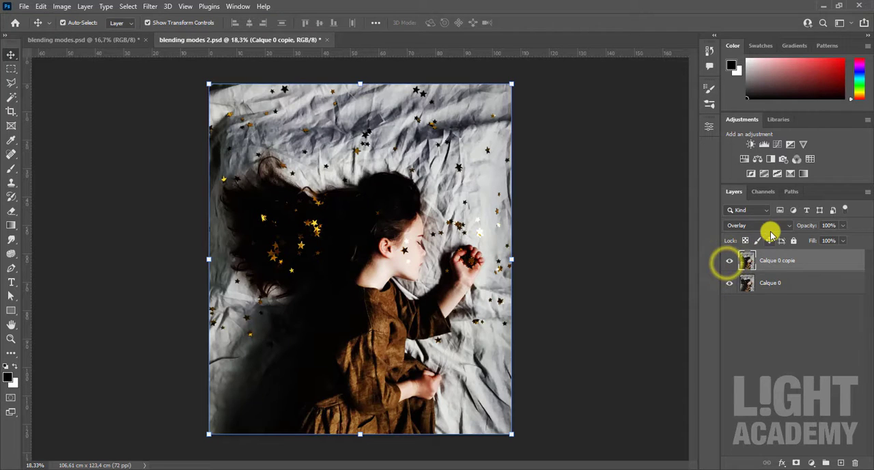
pyautogui.click(758, 225)
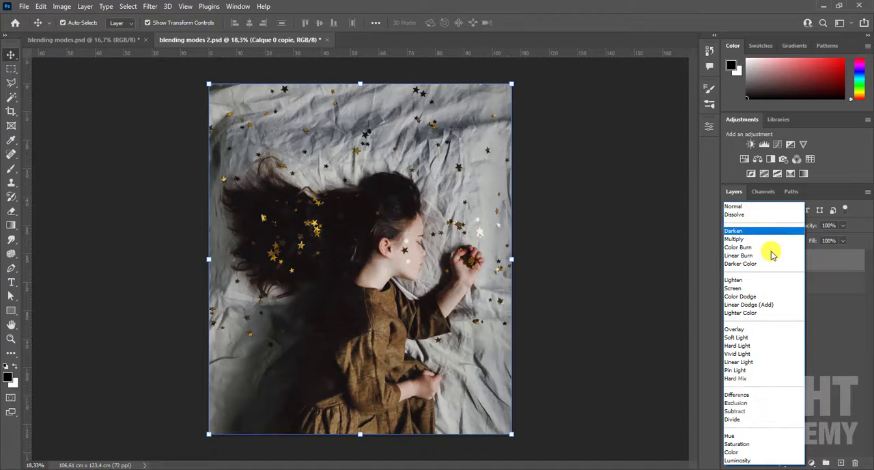
# Try Difference, Subtract and Divide on the duplicate layer, leaving the canvas solid white then black
pyautogui.click(736, 395)
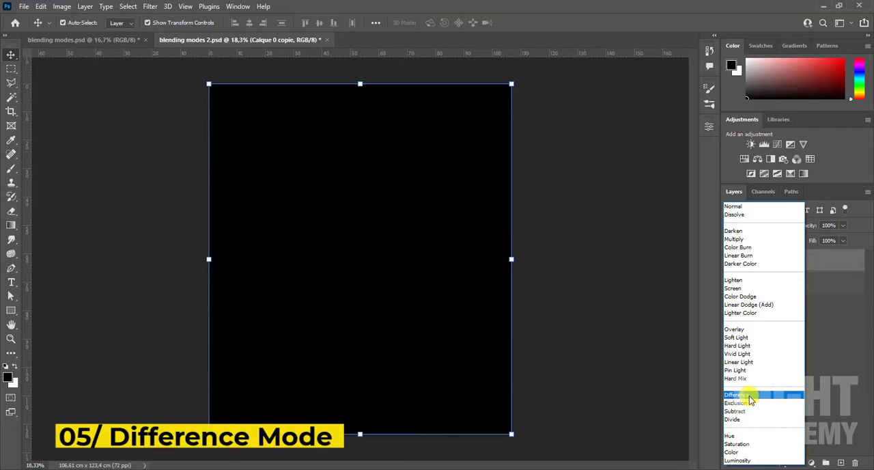
pyautogui.moveTo(751, 410)
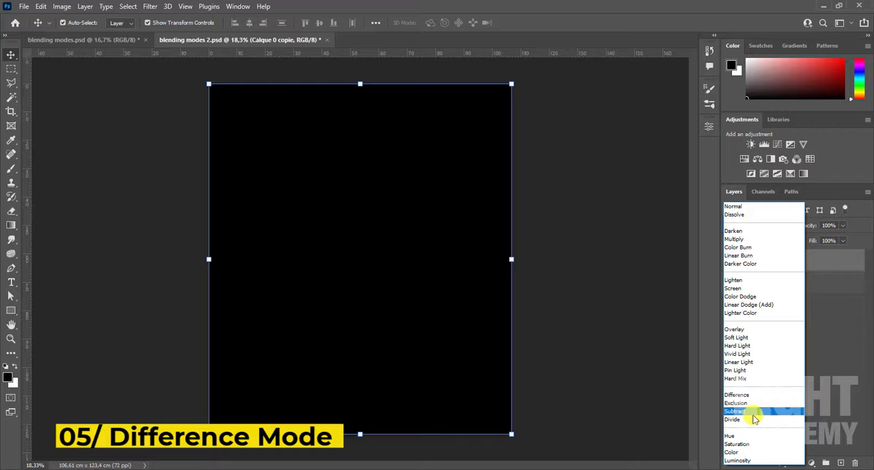
pyautogui.click(737, 410)
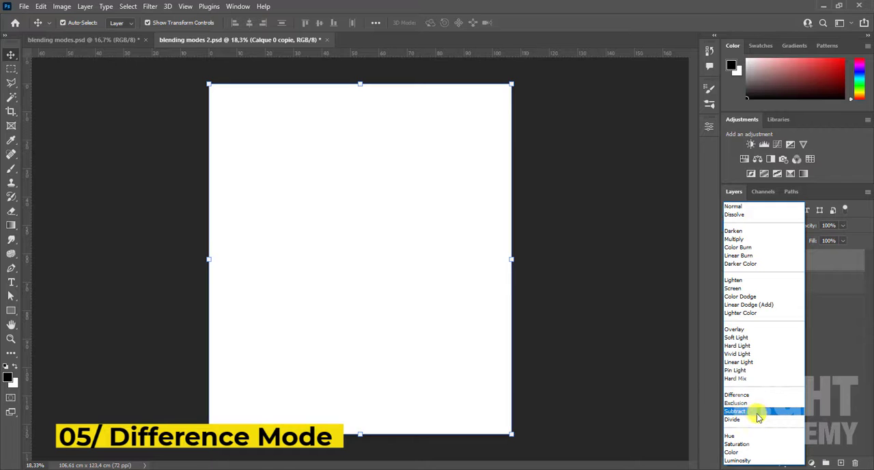
pyautogui.click(738, 395)
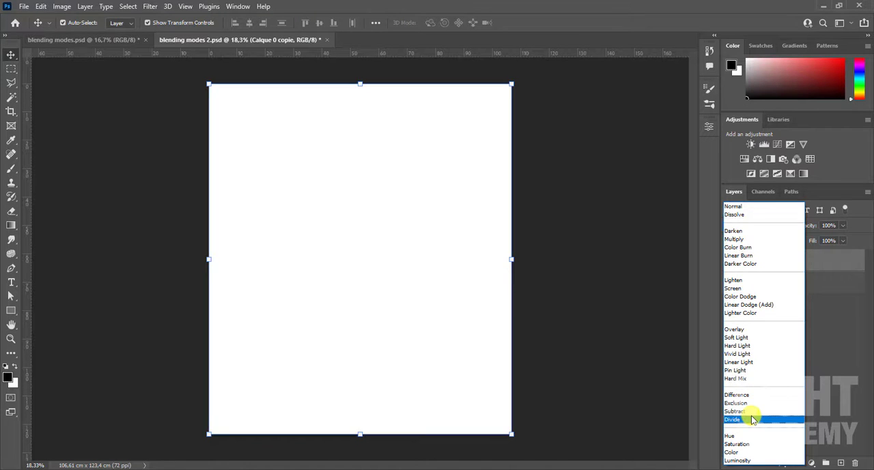
pyautogui.click(737, 403)
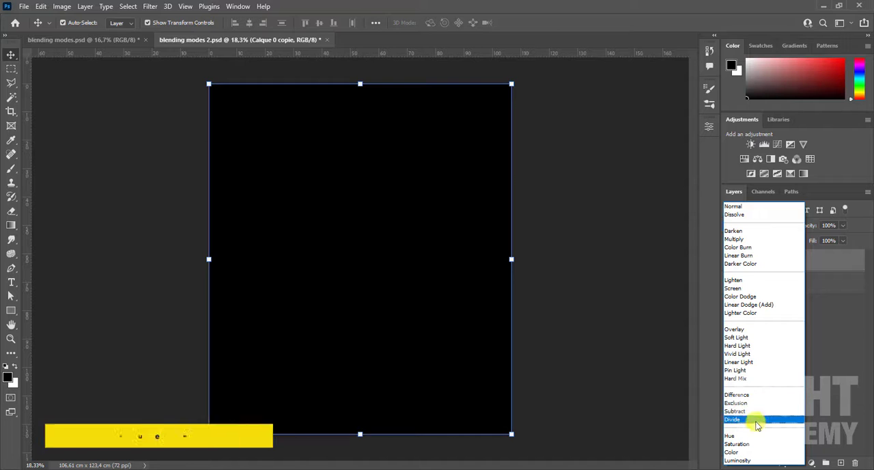
# Blend the duplicate layer in Hue, compare by hiding it, then return it to Normal
pyautogui.click(730, 435)
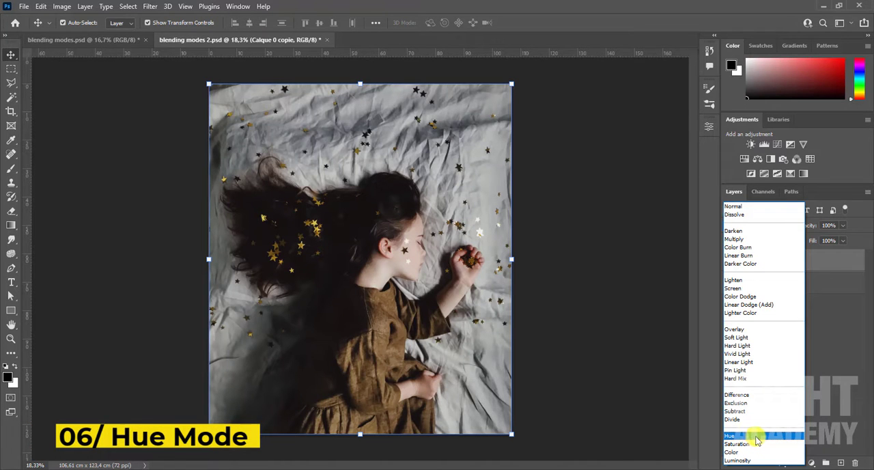
pyautogui.click(729, 435)
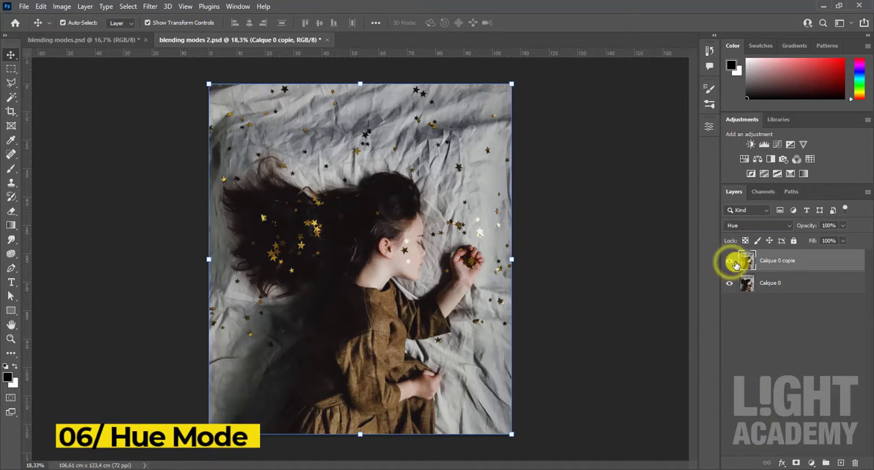
pyautogui.click(729, 260)
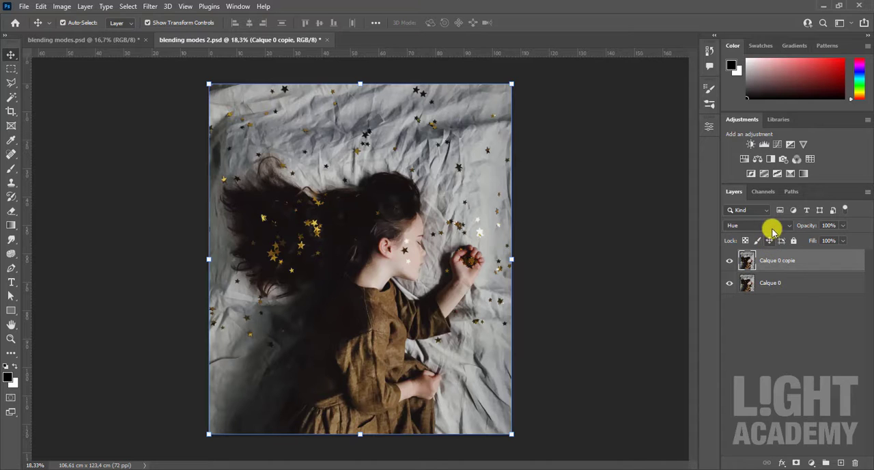
pyautogui.click(758, 225)
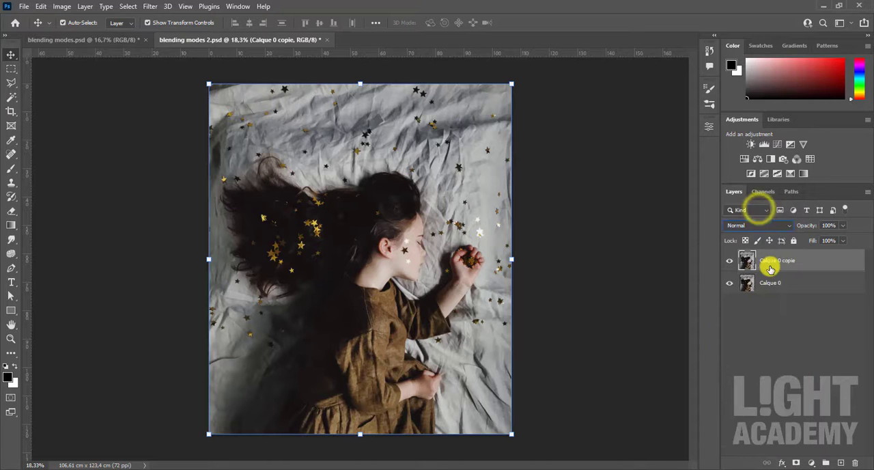
pyautogui.moveTo(772, 266)
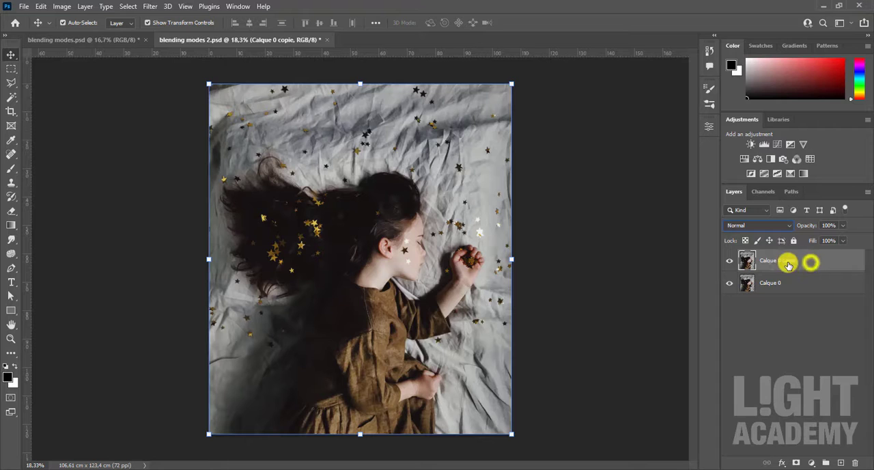
# Duplicate the photo layer again and blend the new copy in Soft Light for contrast
pyautogui.doubleClick(768, 259)
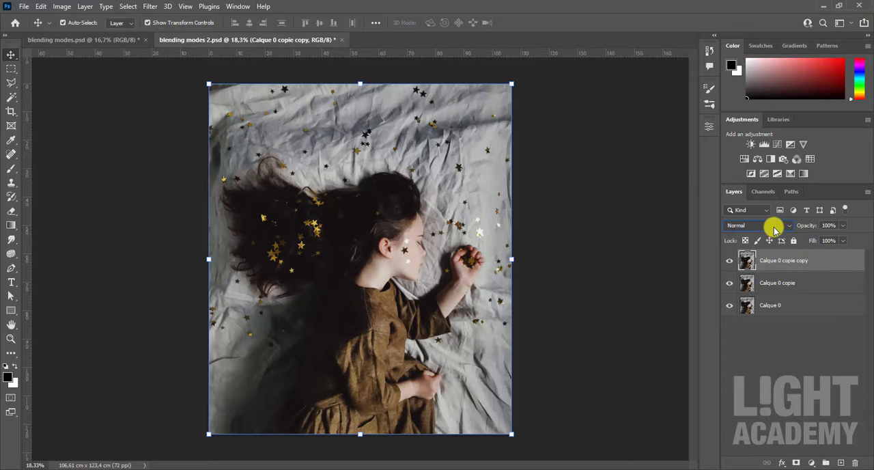
pyautogui.click(759, 226)
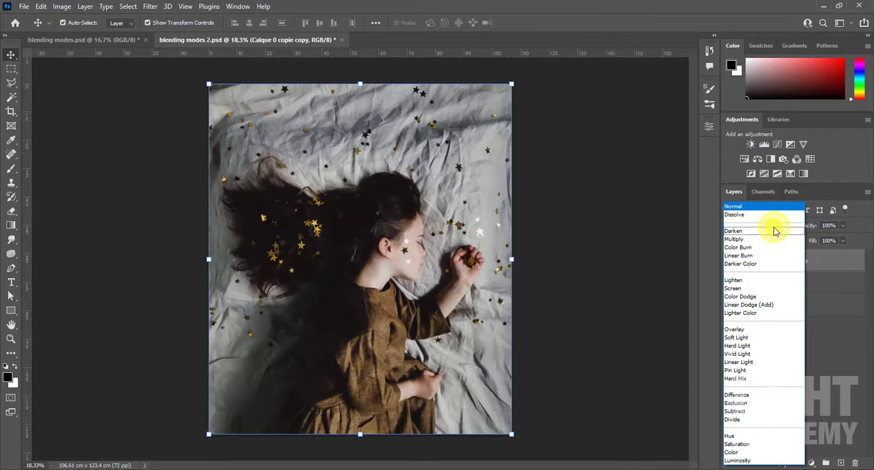
pyautogui.click(736, 337)
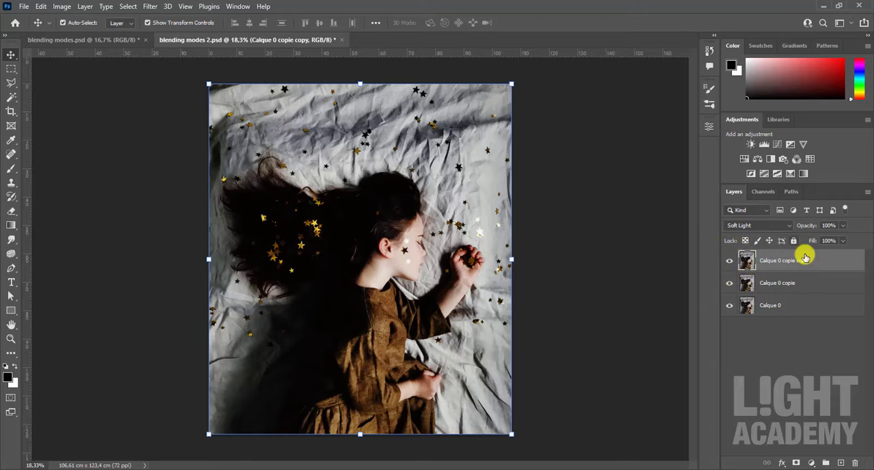
# Duplicate once more and blend the top copy in Screen for extra brightness
pyautogui.click(828, 225)
pyautogui.write('71')
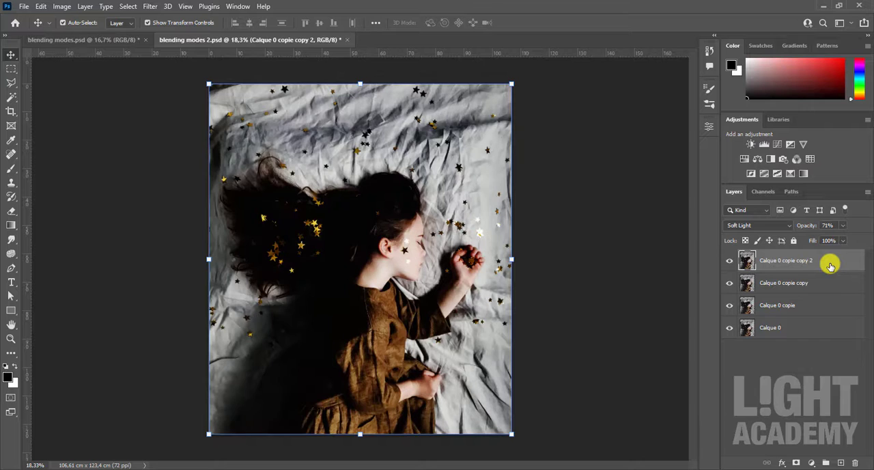
pyautogui.click(758, 226)
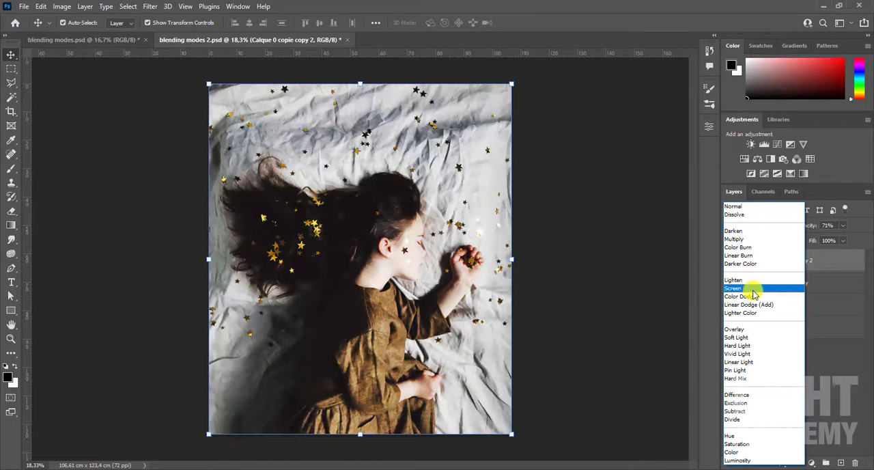
pyautogui.click(734, 287)
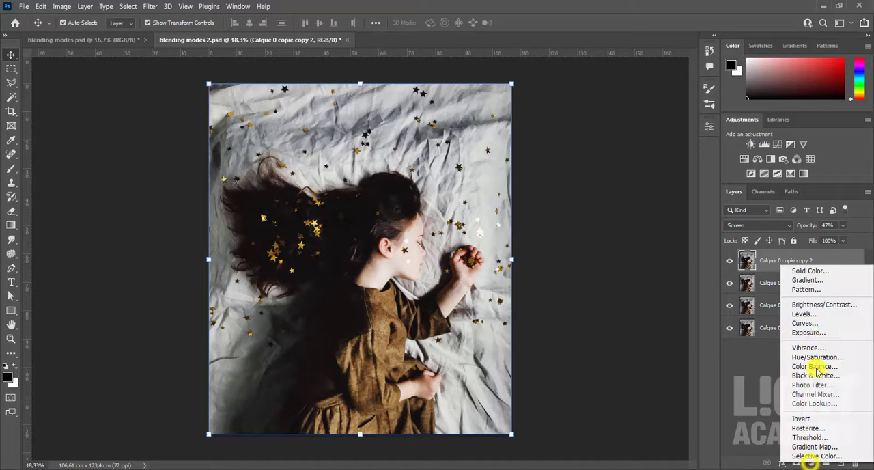
# Add a blue Solid Color fill layer in Soft Light and lower its opacity for a subtle cool tint
pyautogui.click(810, 271)
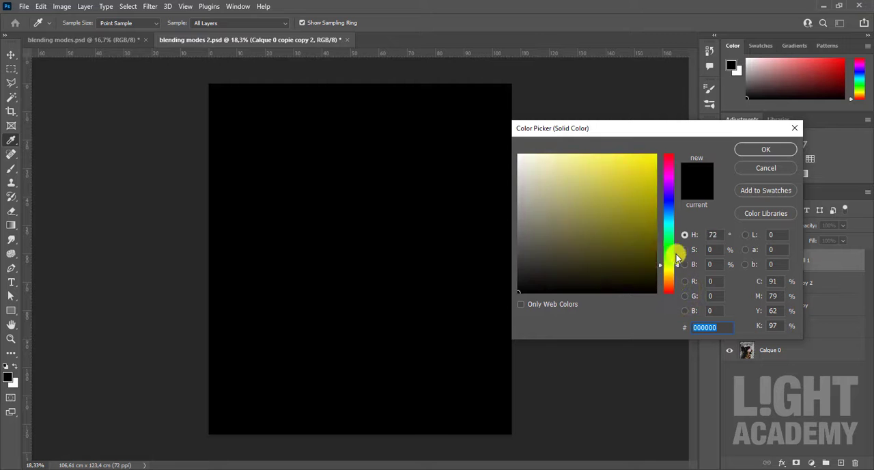
pyautogui.click(655, 180)
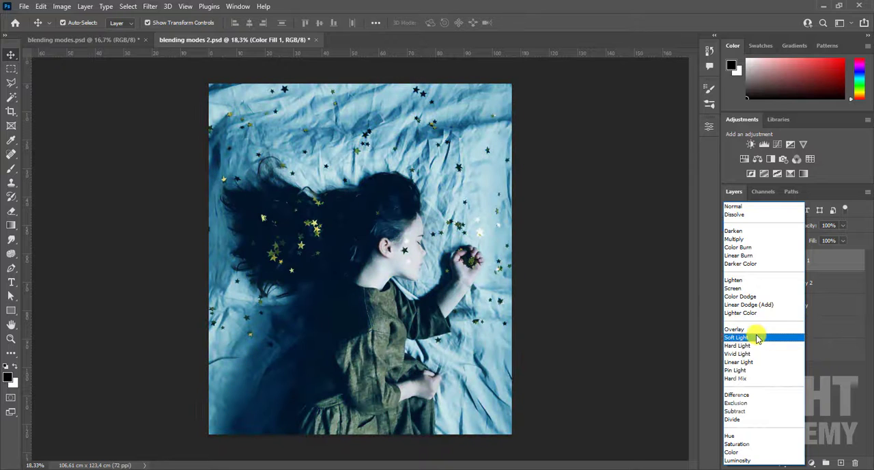
pyautogui.click(737, 337)
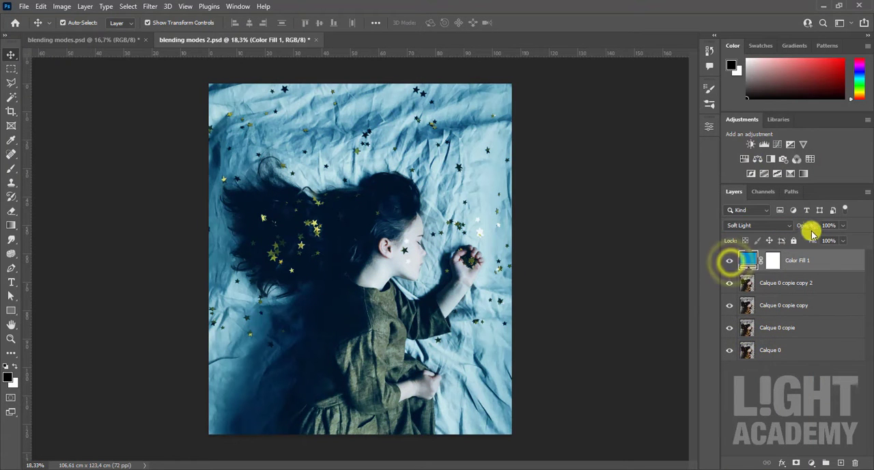
pyautogui.moveTo(830, 226); pyautogui.dragTo(809, 225)
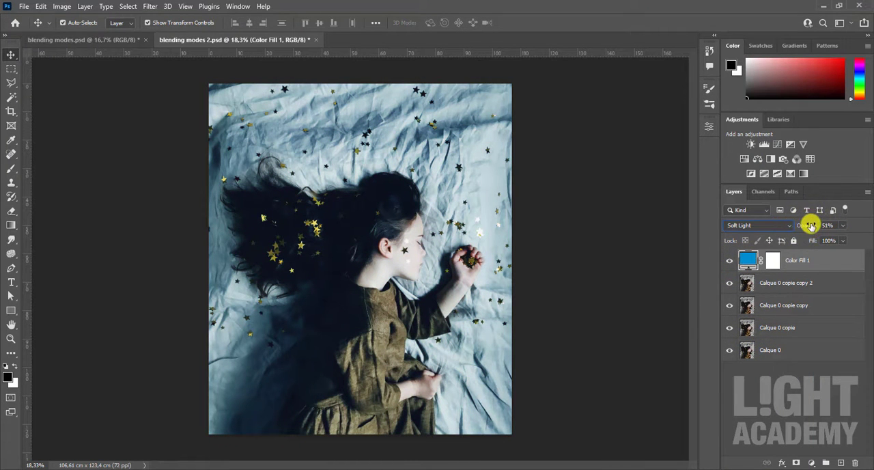
# Confirm the fill layer stays in Soft Light and hide it to compare with the untinted photo
pyautogui.click(758, 226)
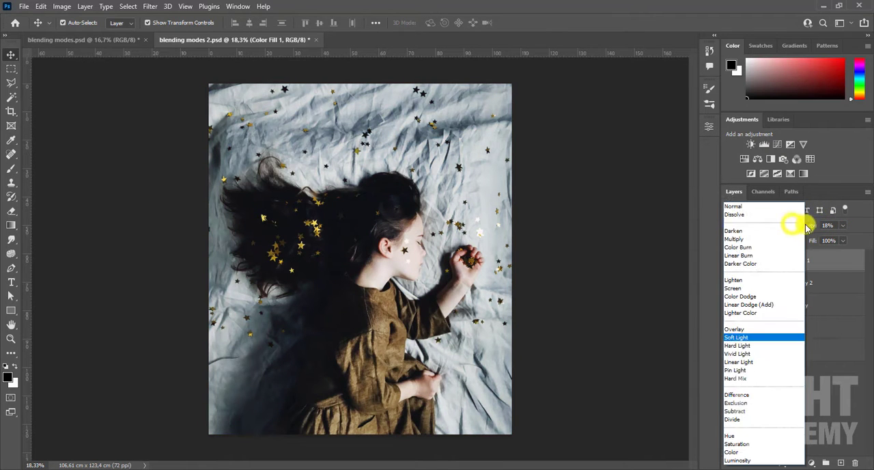
pyautogui.click(737, 338)
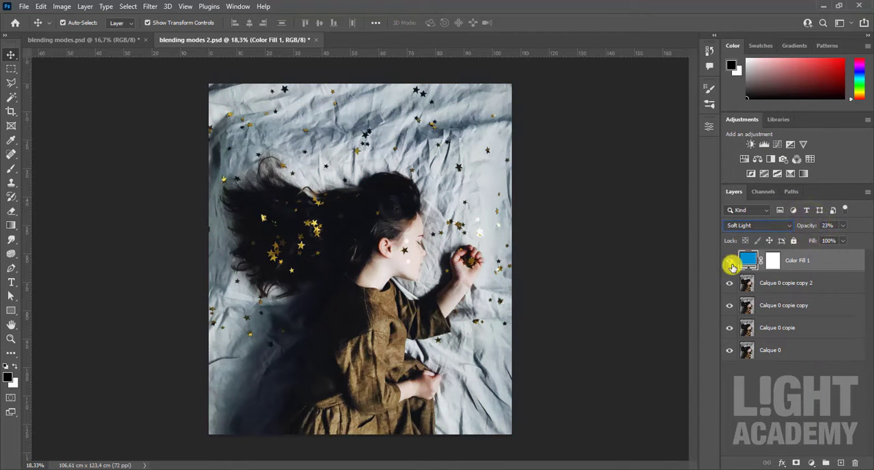
pyautogui.click(730, 260)
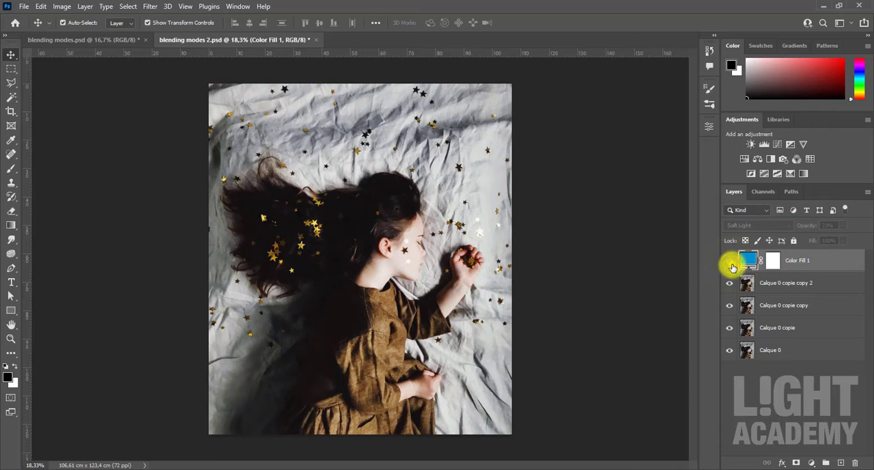